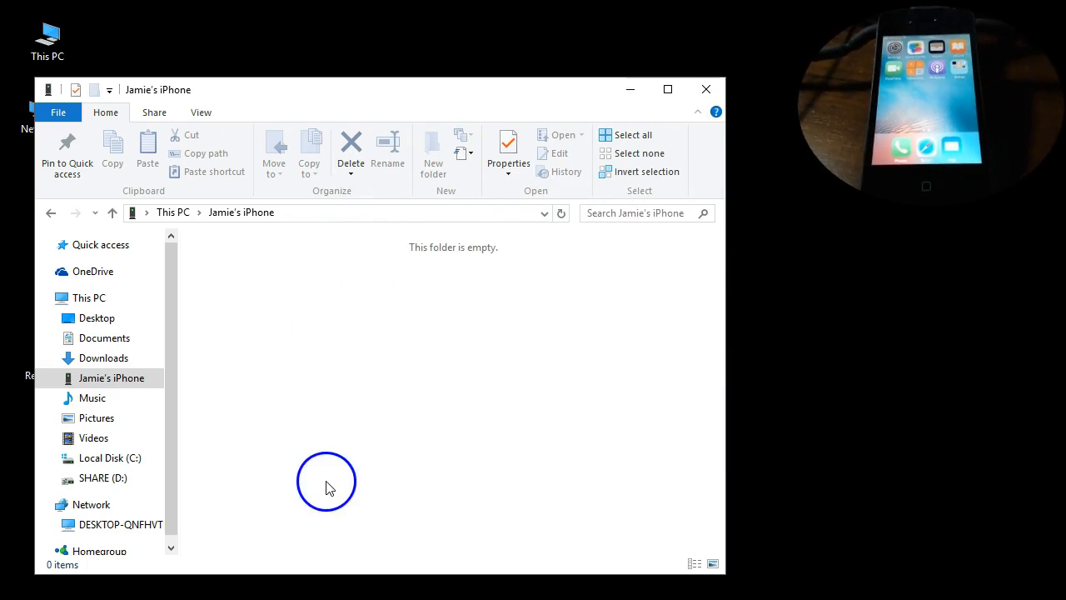
pyautogui.moveTo(561, 213)
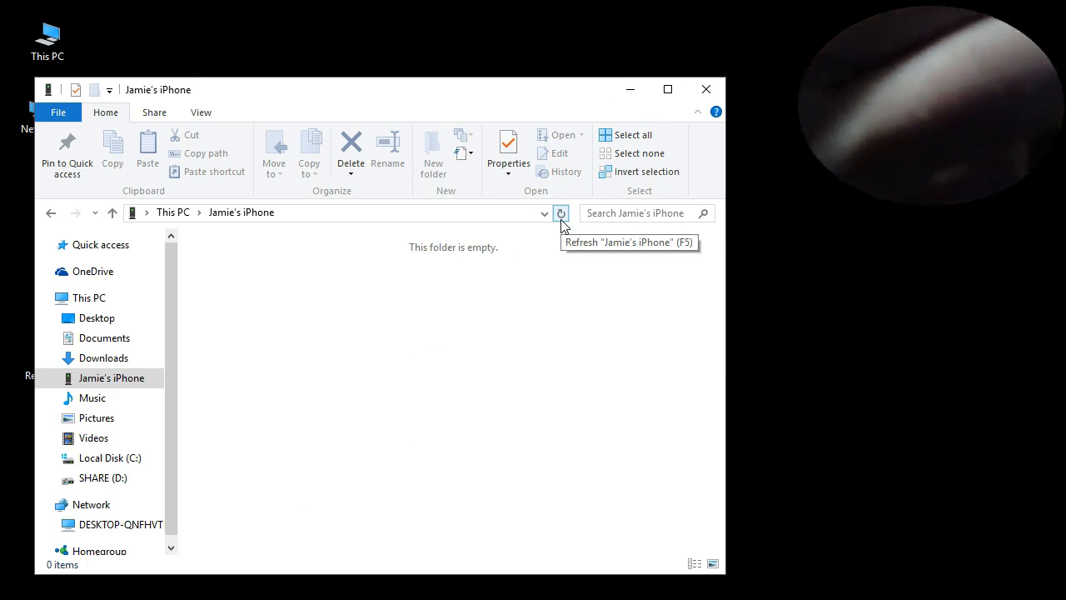
# - Refresh the empty iPhone folder and click Continue to allow iTunes access to the iPhone
pyautogui.click(560, 213)
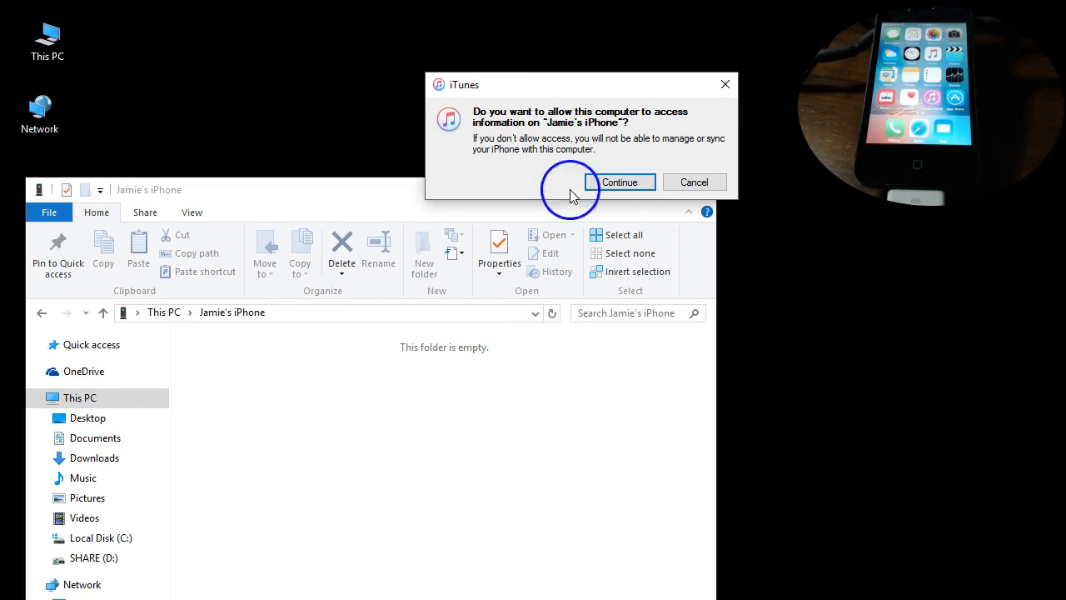
pyautogui.click(620, 182)
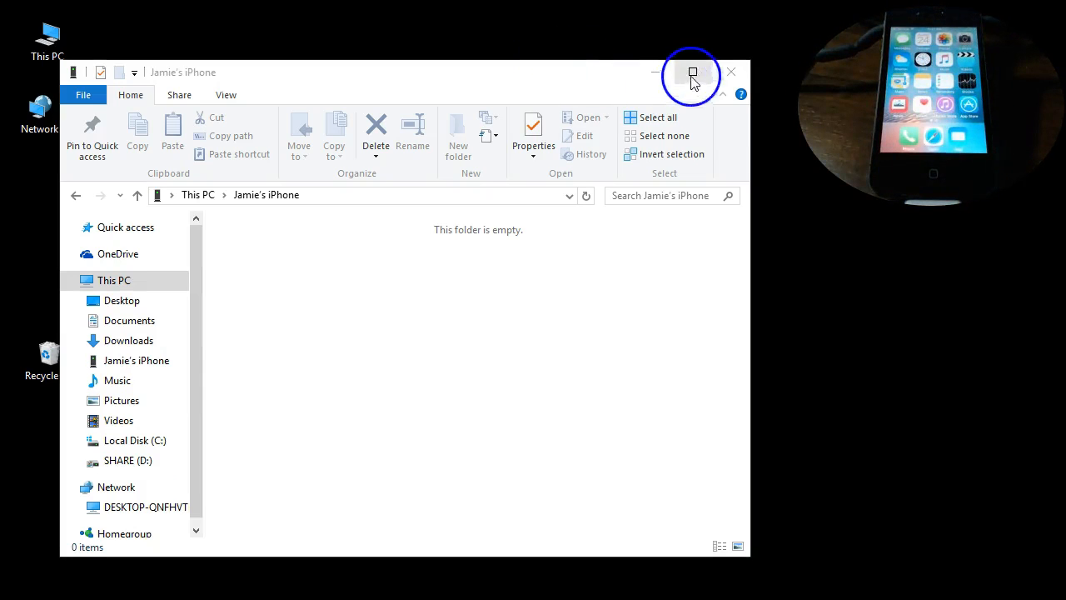
pyautogui.click(731, 71)
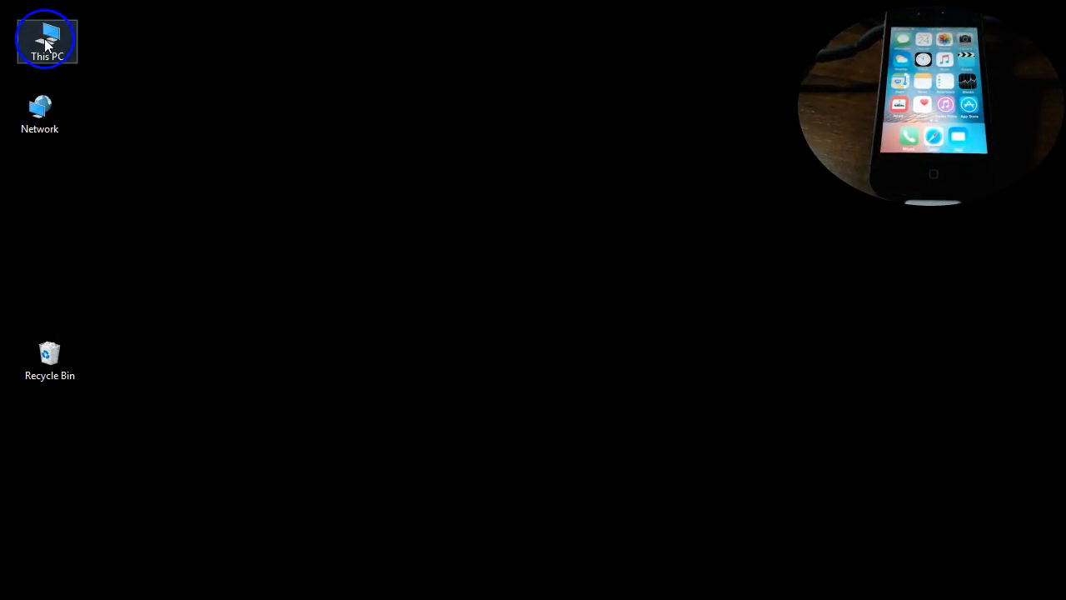
pyautogui.doubleClick(46, 39)
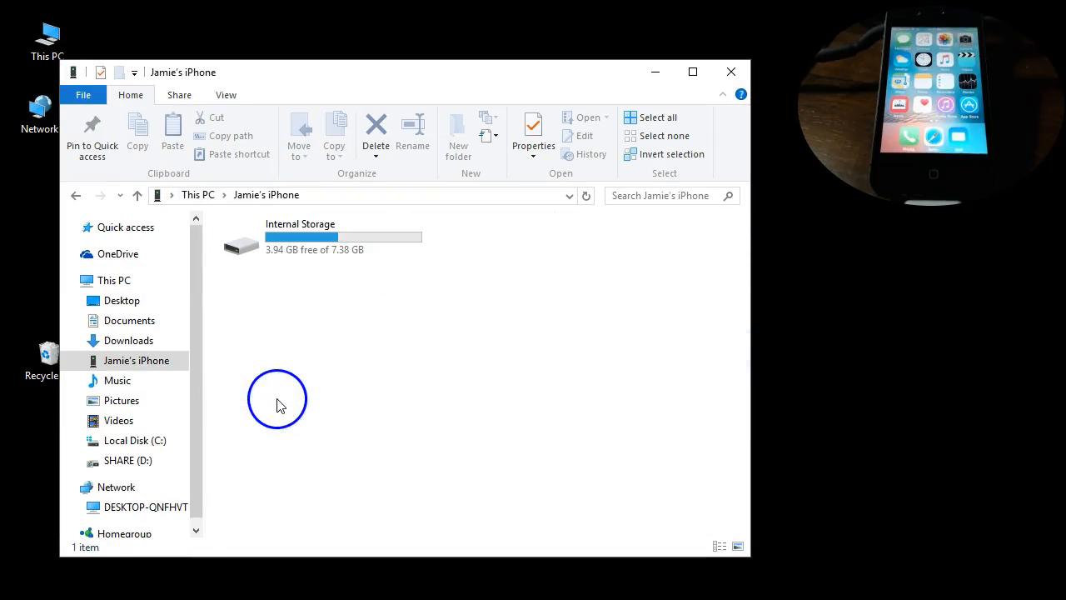
pyautogui.doubleClick(299, 237)
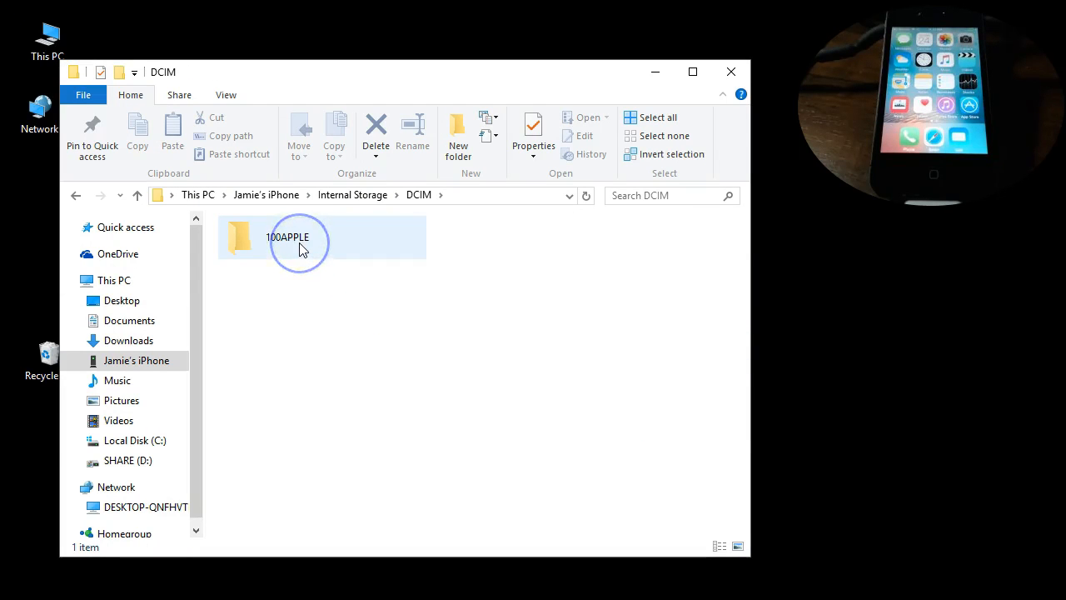
pyautogui.doubleClick(287, 238)
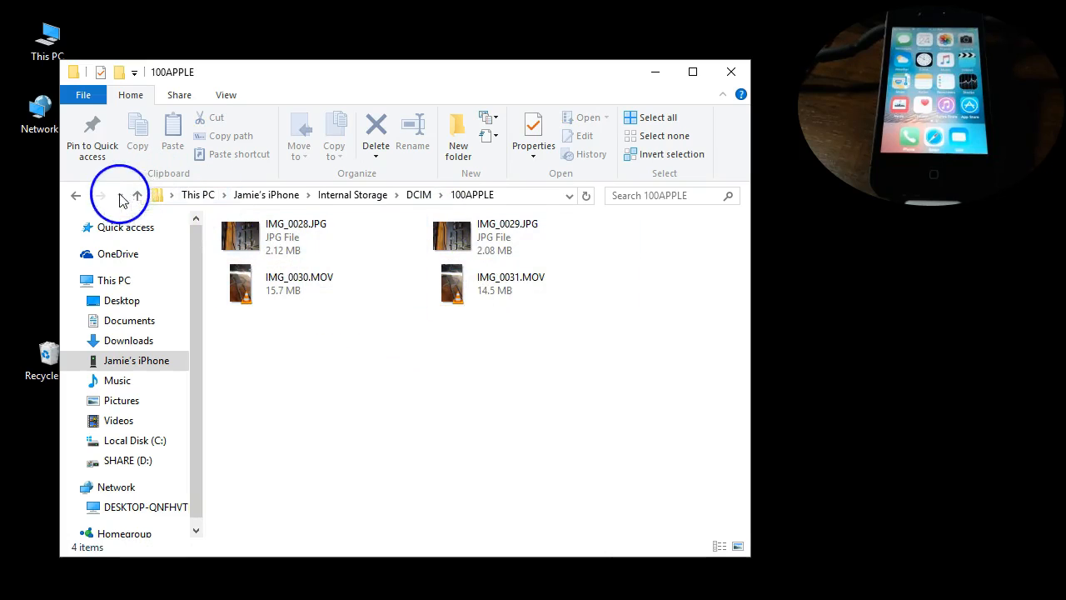
pyautogui.click(76, 194)
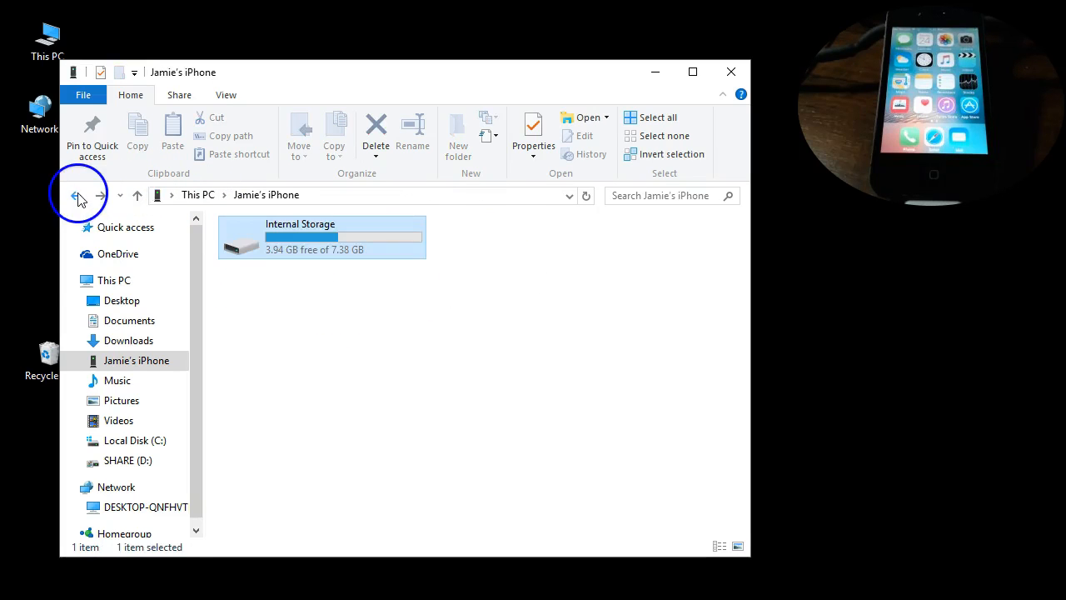
pyautogui.click(78, 194)
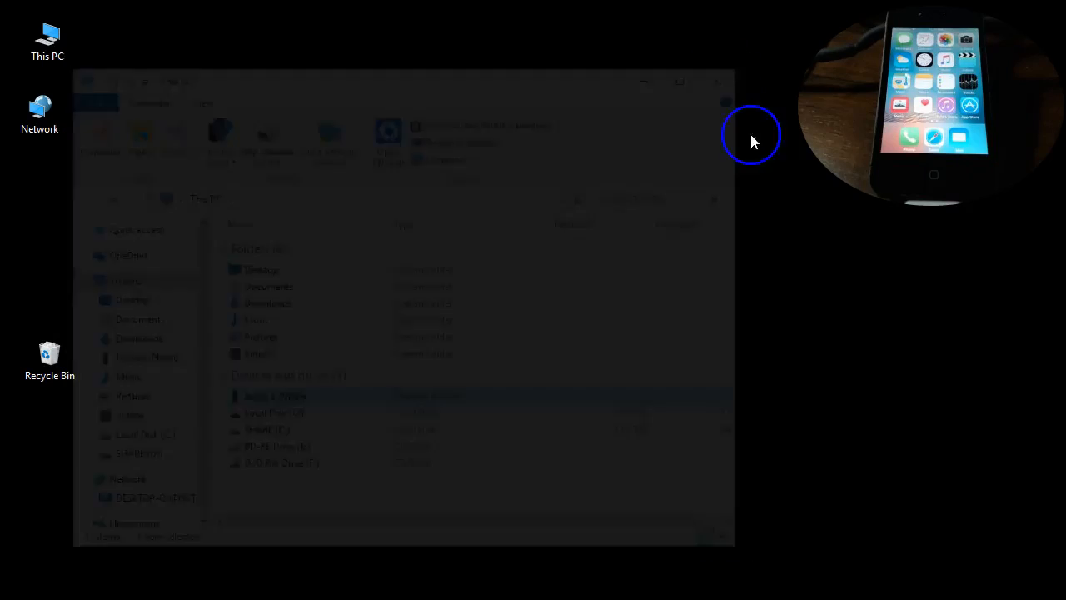